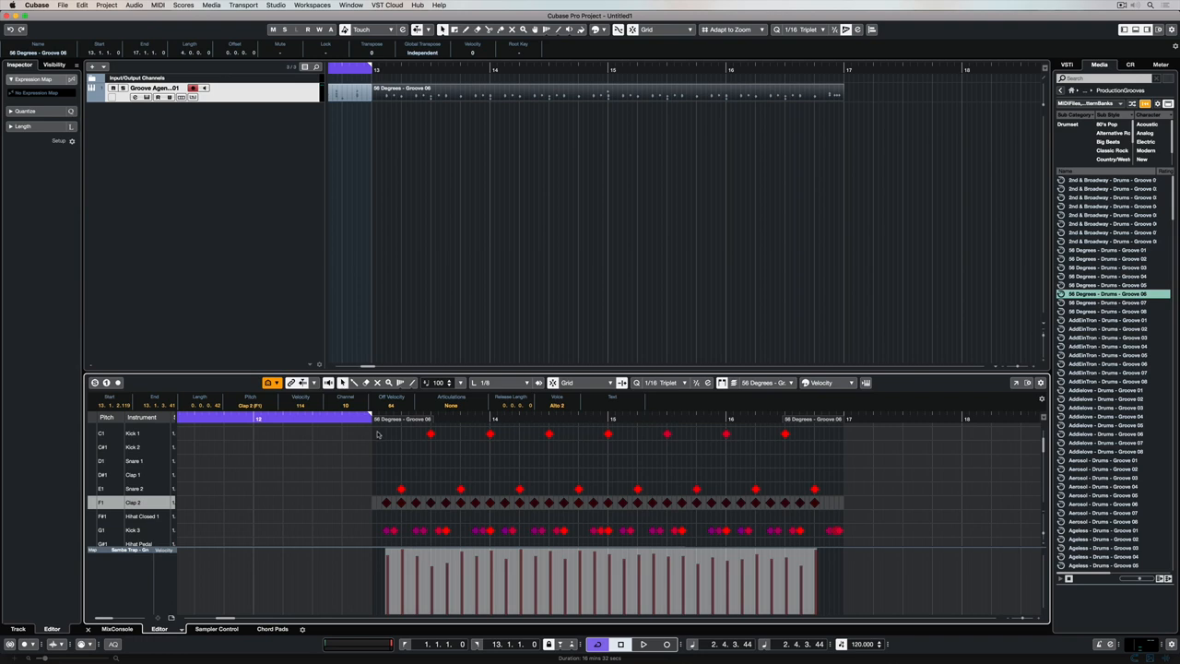
# Step: Start a new empty project and bring up the Add Track dialog
pyautogui.click(442, 448)
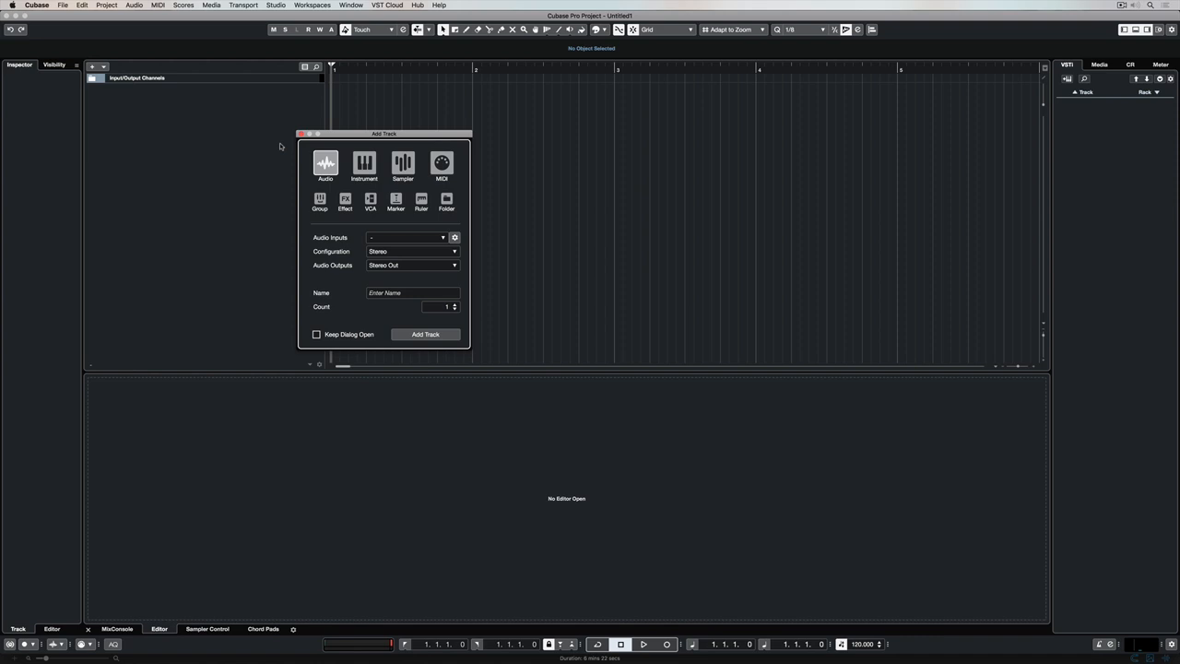
# Step: Add an Instrument track loaded with Groove Agent SE
pyautogui.click(363, 164)
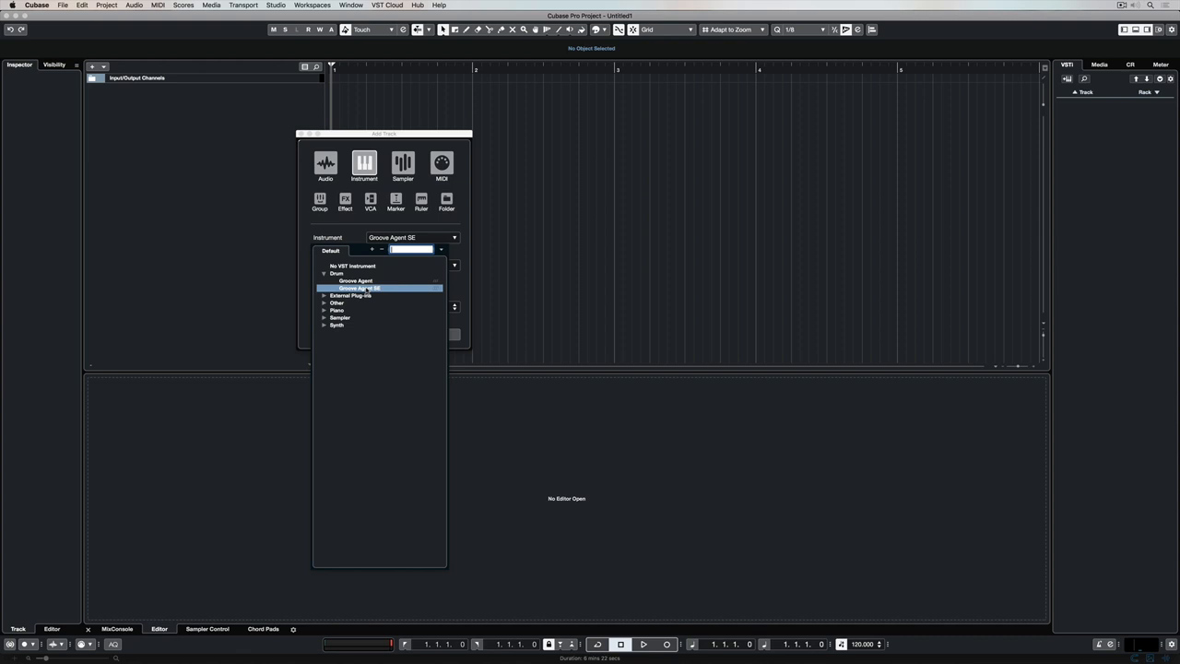
pyautogui.click(358, 288)
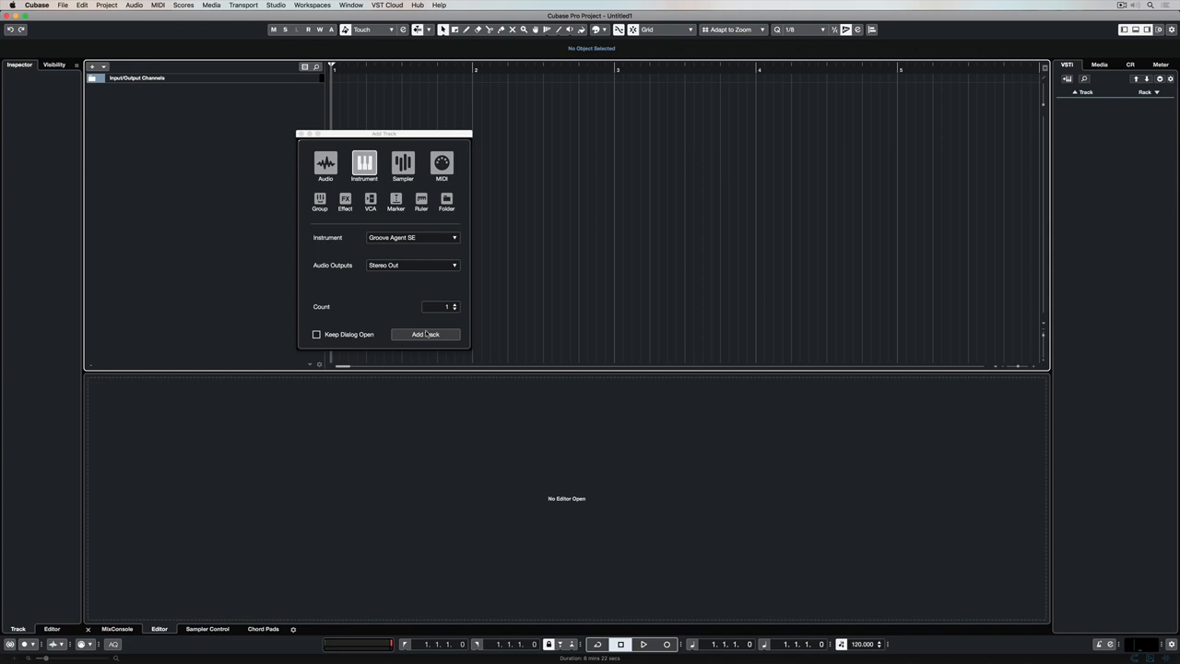
pyautogui.click(425, 334)
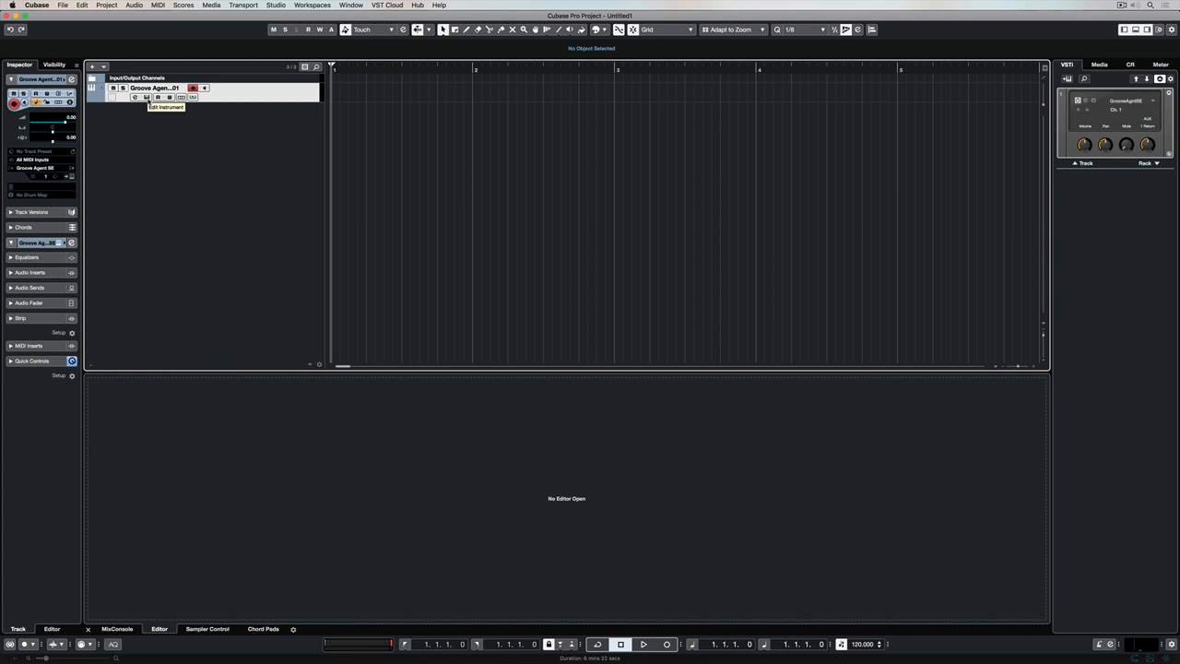
# Step: Load the Samba Trap kit in Groove Agent SE and show its pattern pads
pyautogui.click(134, 97)
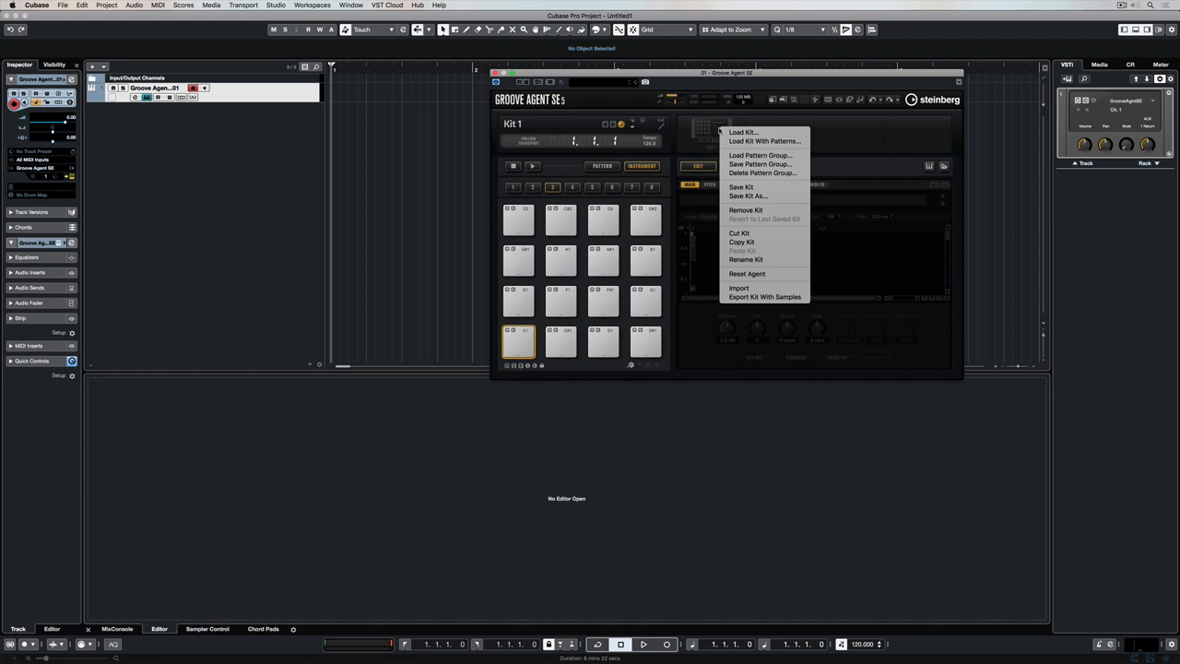
pyautogui.click(744, 132)
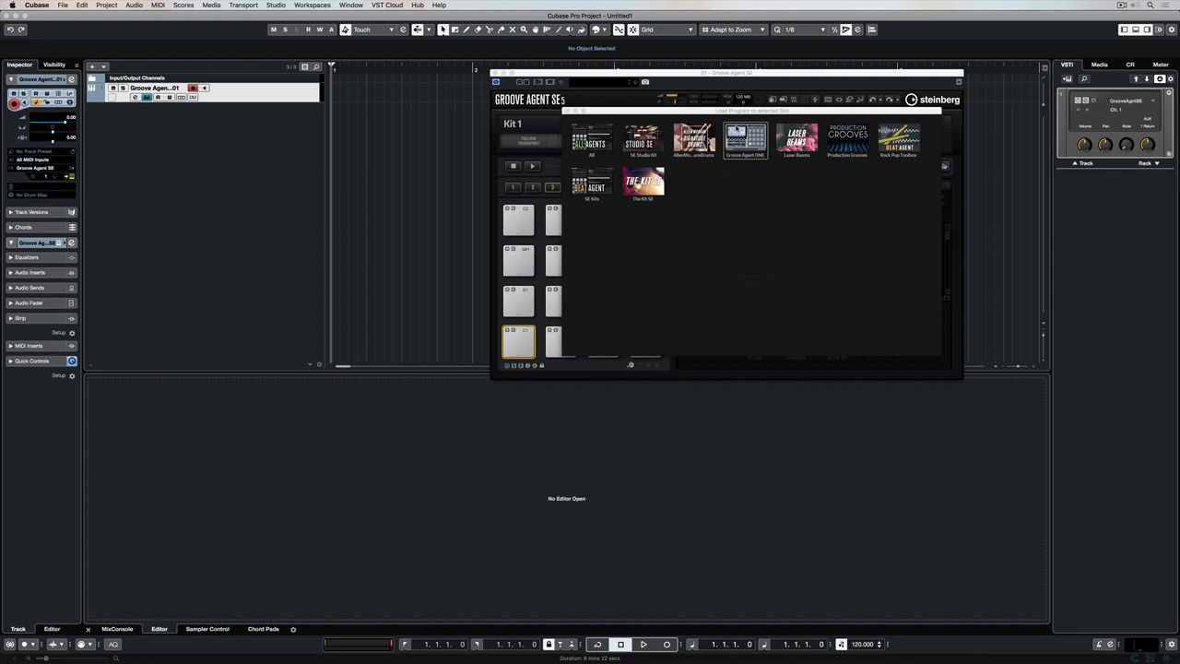
pyautogui.click(796, 141)
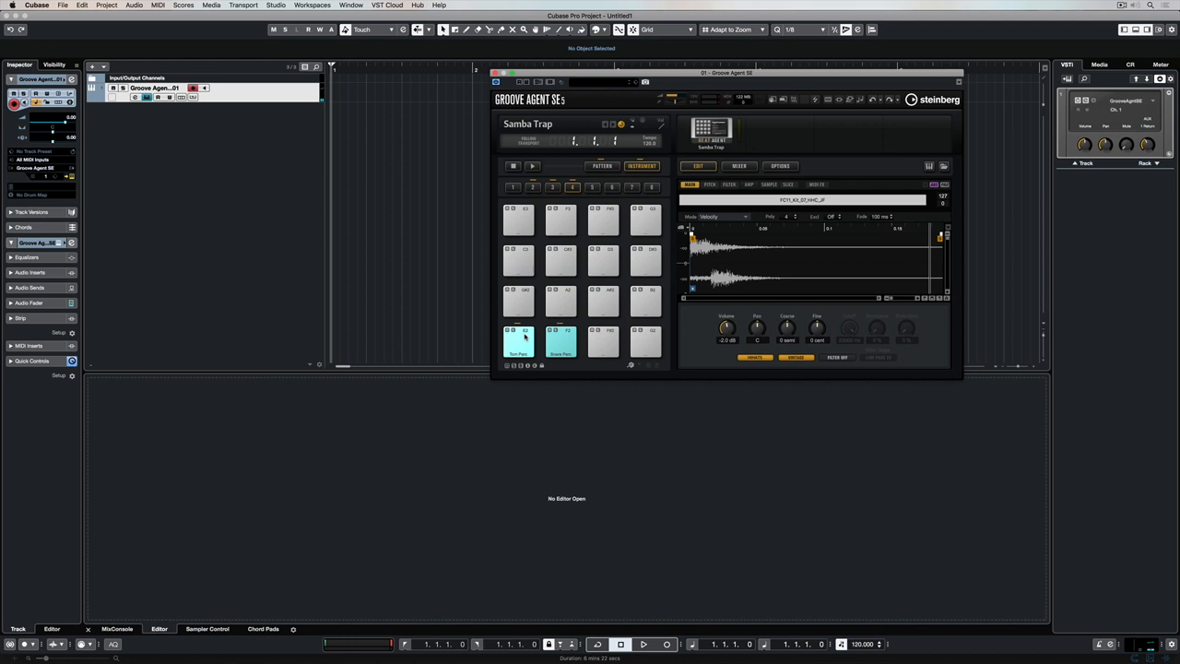
pyautogui.click(601, 165)
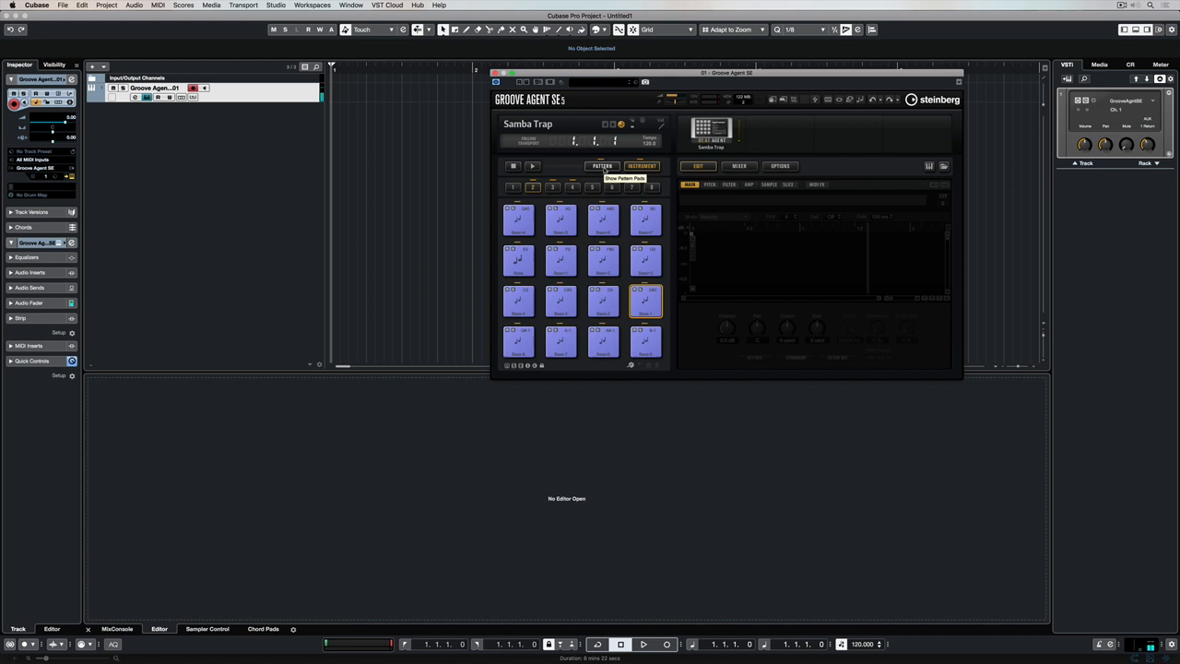
pyautogui.click(560, 302)
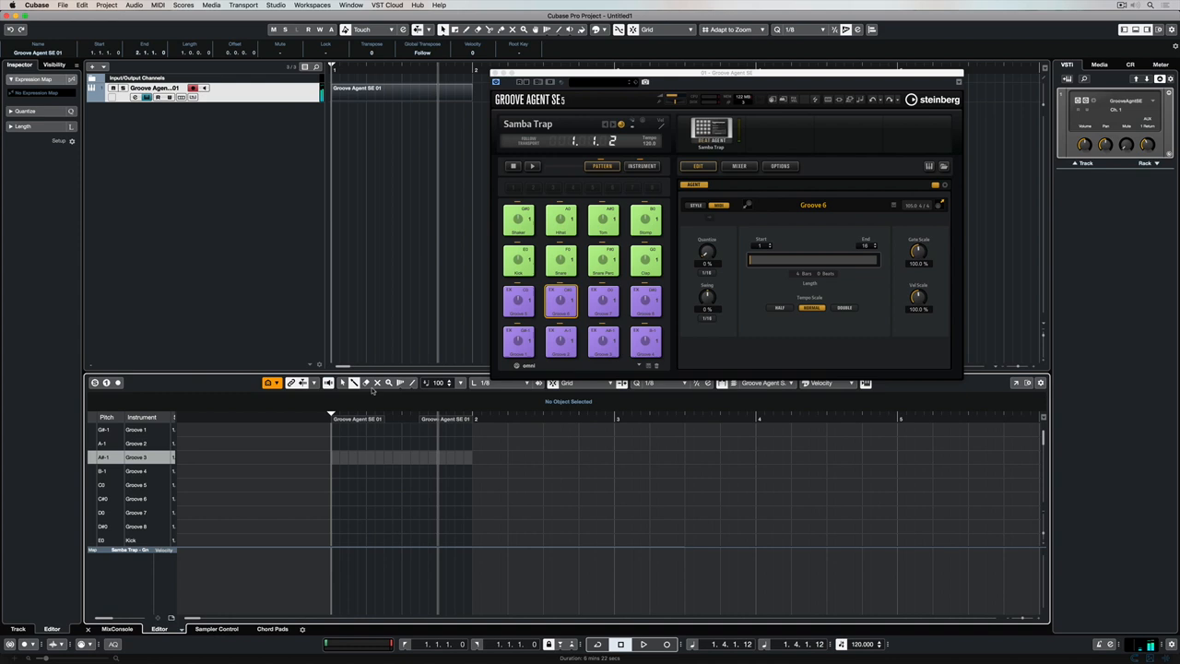
# Step: Open the Groove Agent SE 01 part in the lower-zone Drum Editor
pyautogui.click(643, 166)
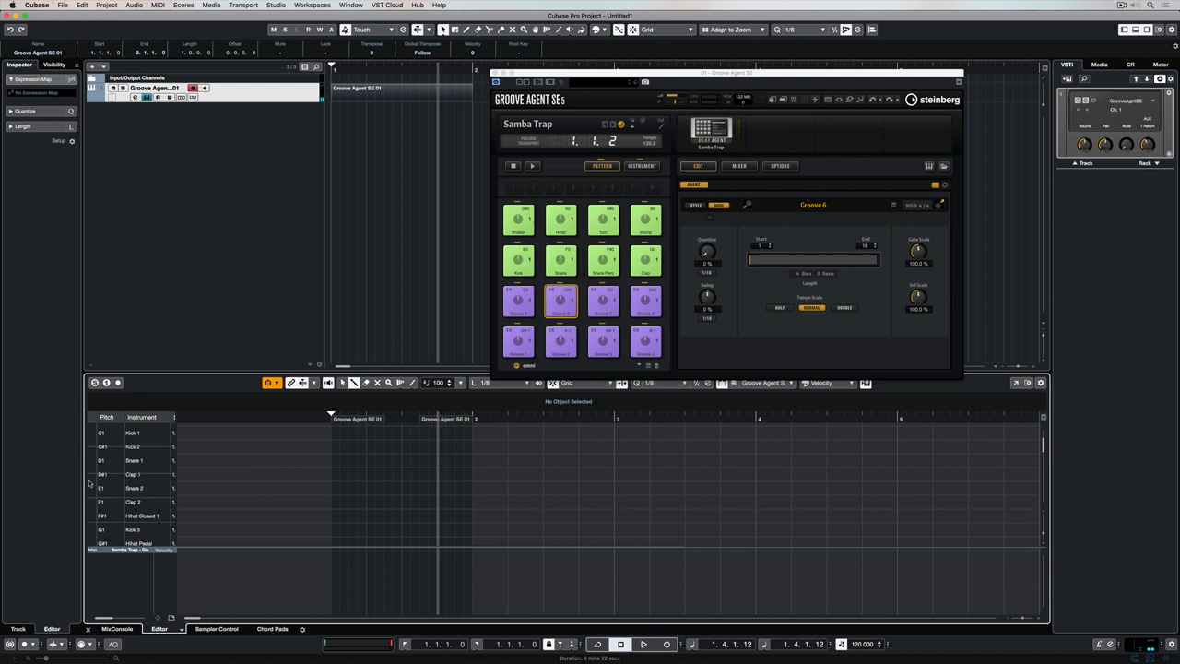
# Step: Scroll the full-window Drum Editor through the Samba Trap kit sounds
pyautogui.scroll(-3)
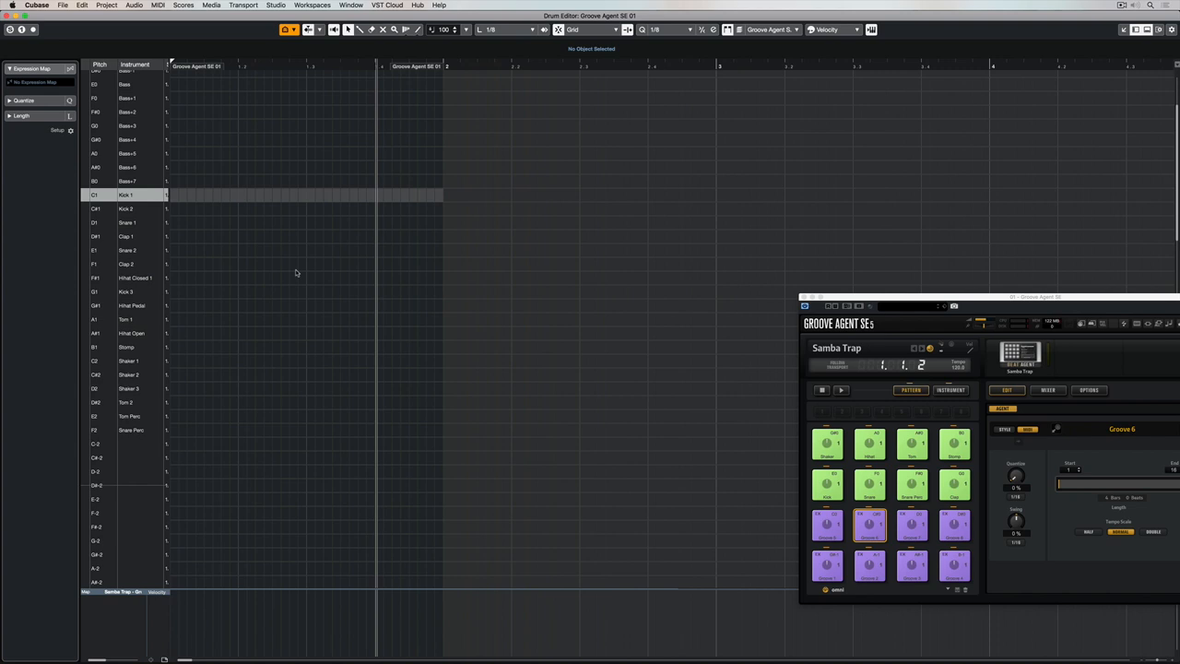
pyautogui.moveTo(224, 224)
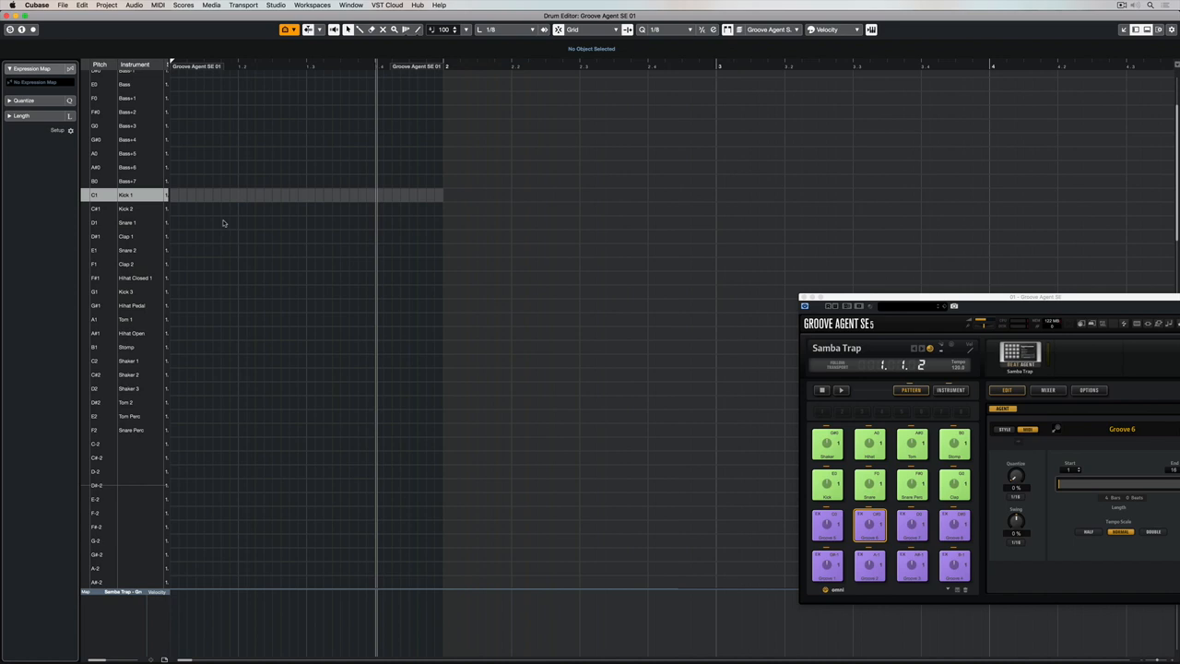
pyautogui.click(213, 194)
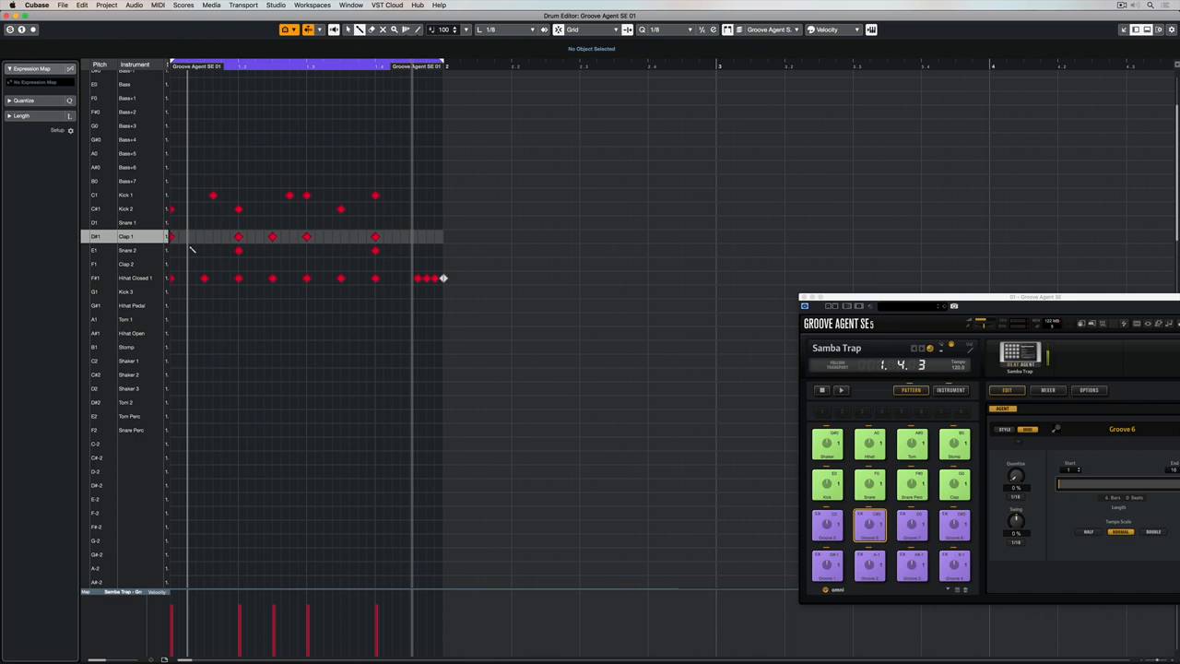
pyautogui.click(204, 237)
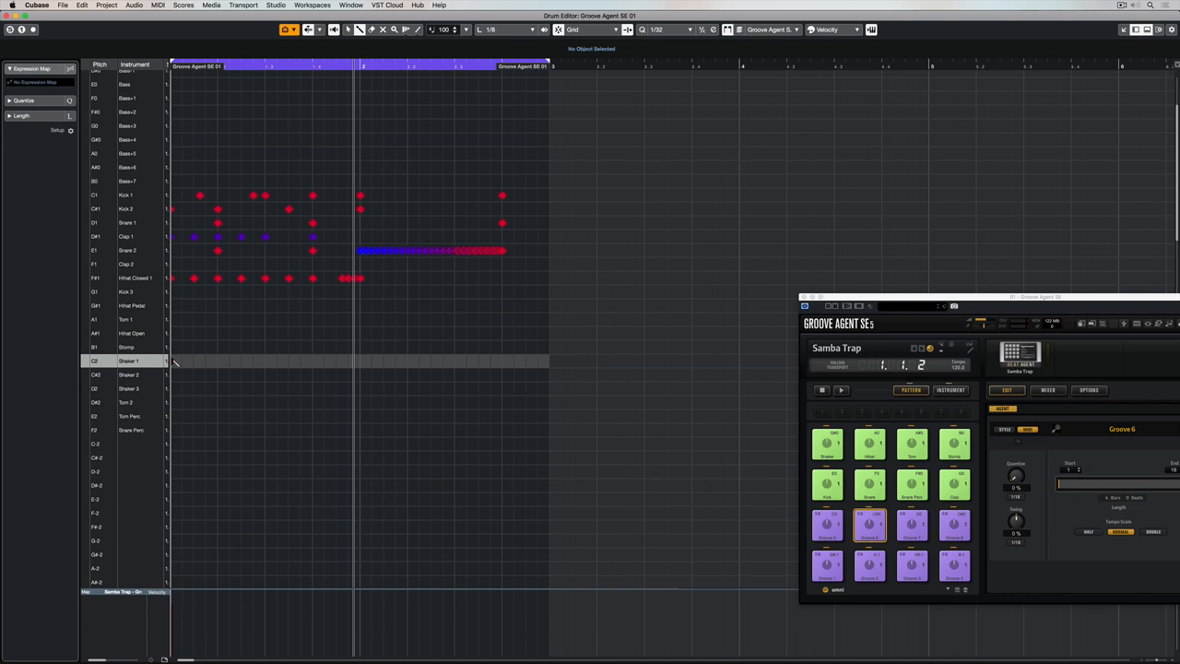
# Step: Lengthen the drum part to end at bar 4
pyautogui.moveTo(170, 361); pyautogui.dragTo(359, 361)
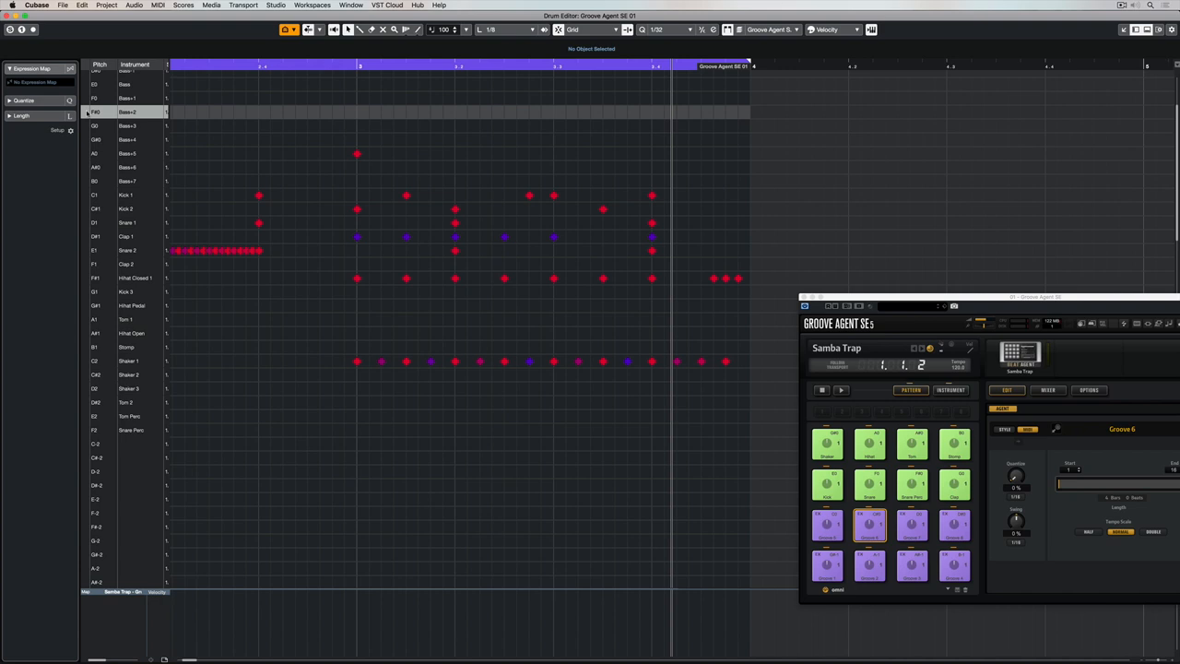
# Step: Draw Kick, Snare, Clap, Closed Hi-hat and Shaker notes into bar 3
pyautogui.click(455, 113)
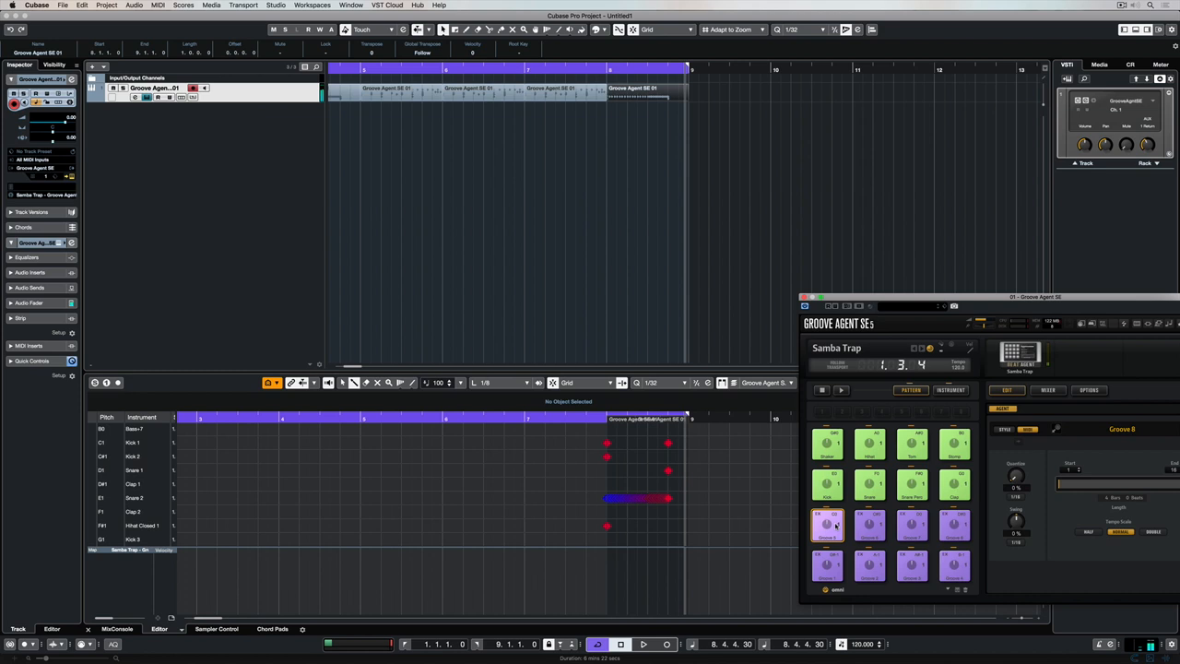
# Step: Set the right locator to 13.1.1.0 and start playback
pyautogui.click(828, 566)
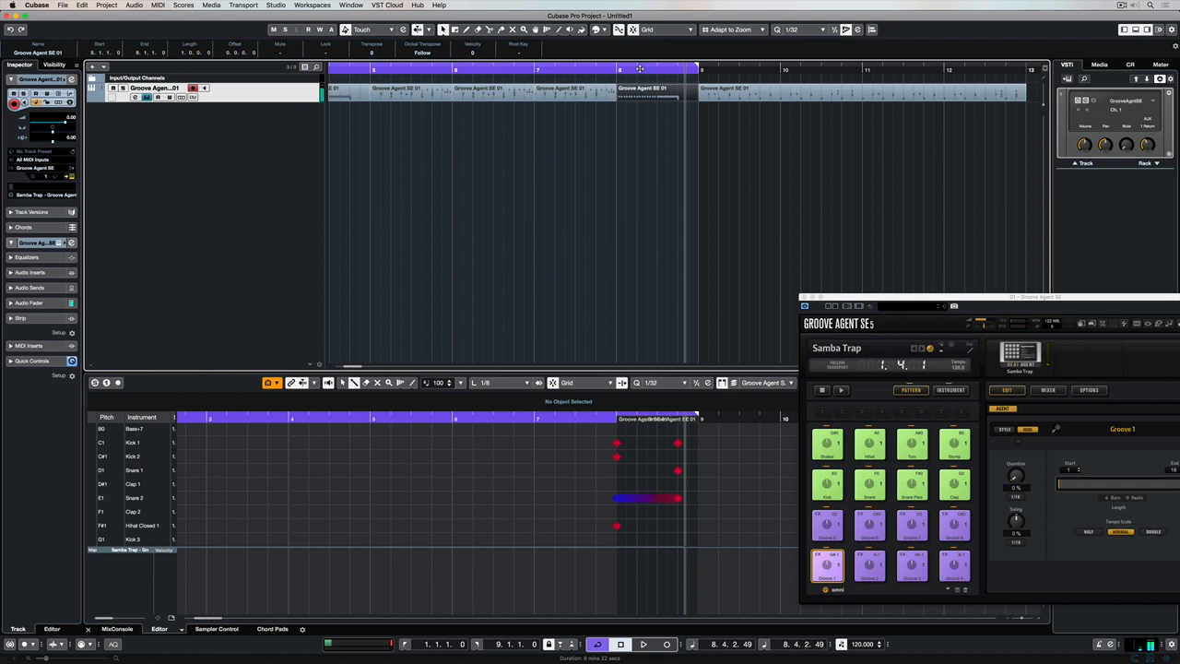
pyautogui.click(643, 643)
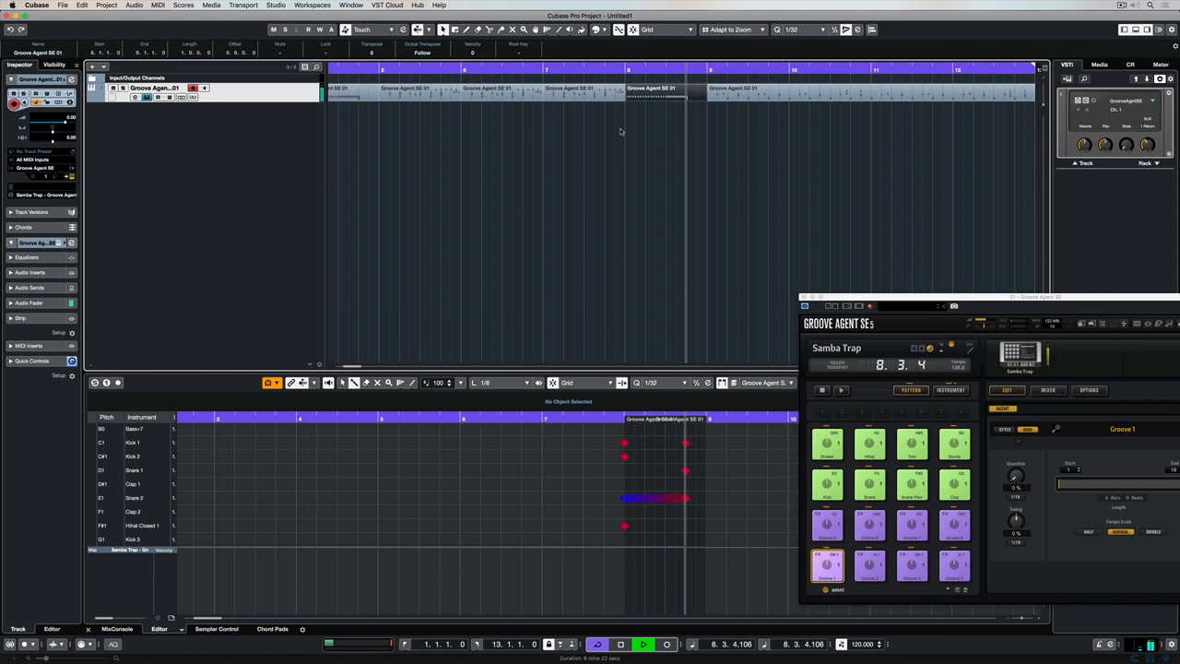